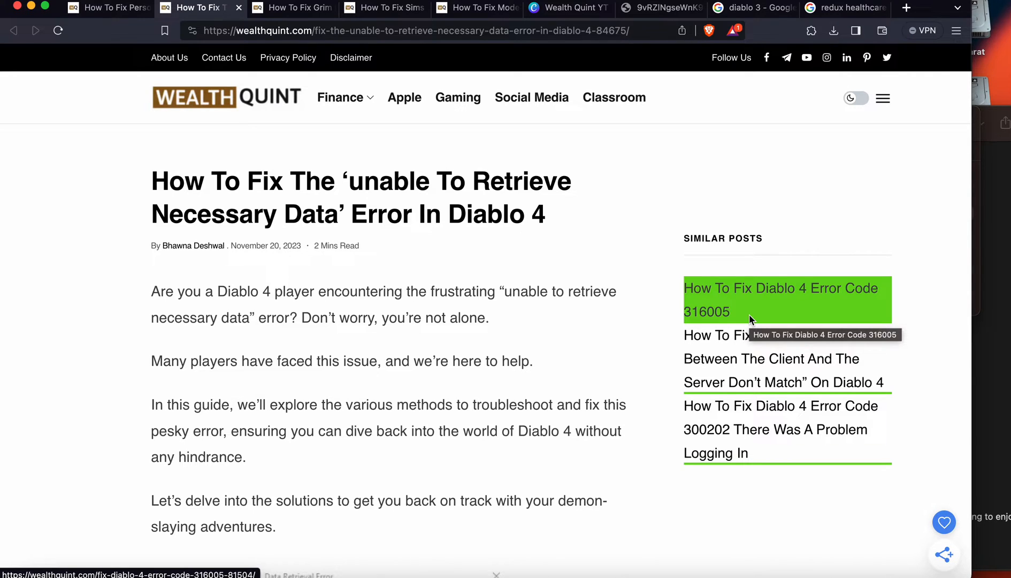
{"action": "mouse_move", "coordinate": [659, 488]}
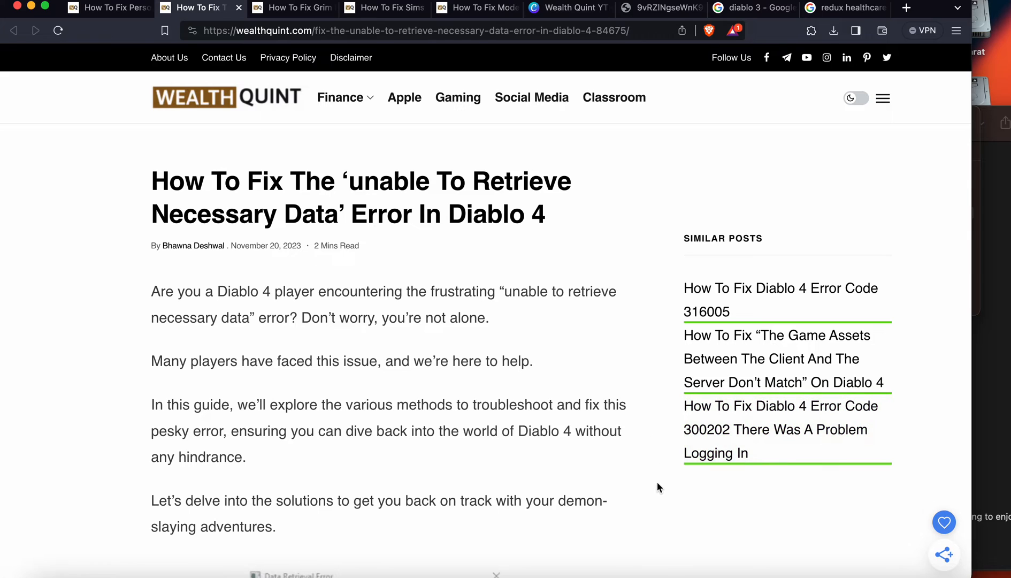
Step: Scroll past the intro and summary to the '1. Update Internet Connection' heading
{"action": "scroll", "scroll_direction": "down", "scroll_amount": 3}
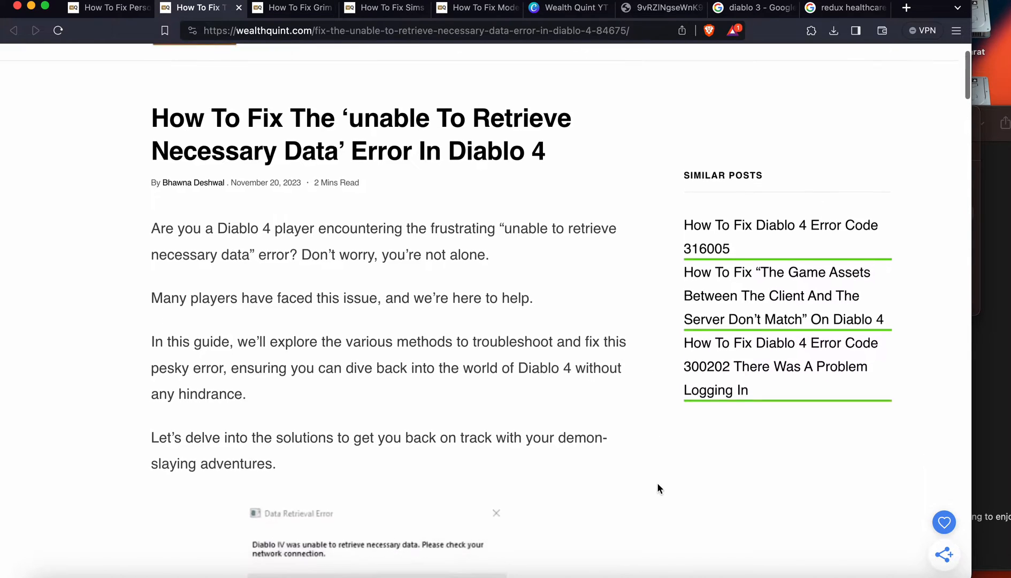
{"action": "scroll", "scroll_direction": "down", "scroll_amount": 3}
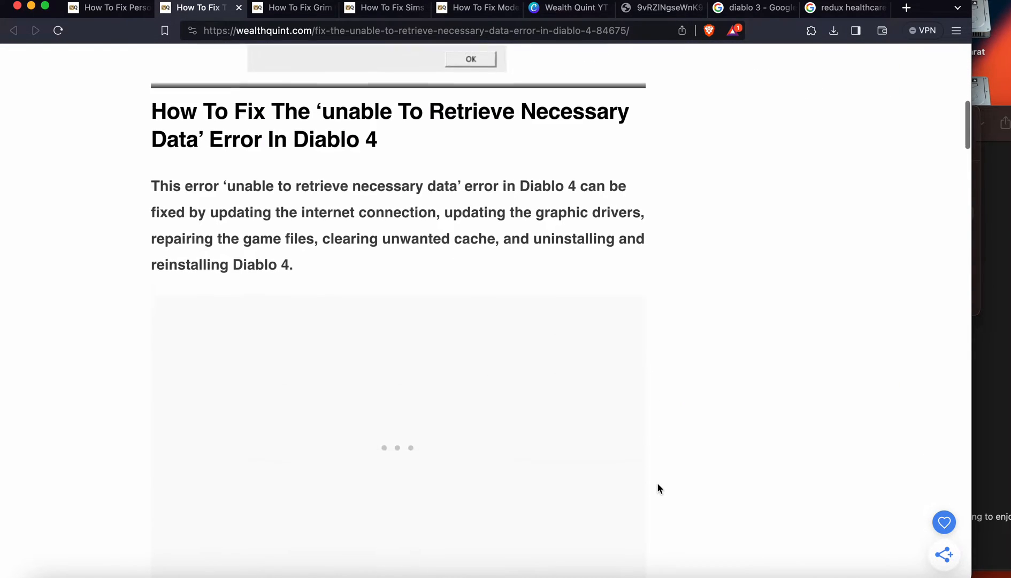
{"action": "scroll", "scroll_direction": "down", "scroll_amount": 3}
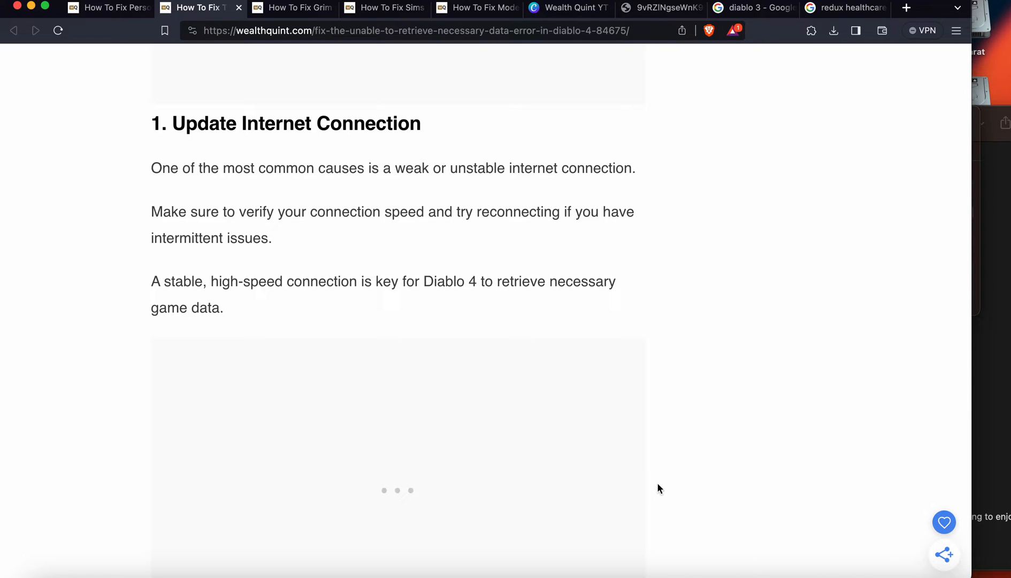
{"action": "mouse_move", "coordinate": [754, 373]}
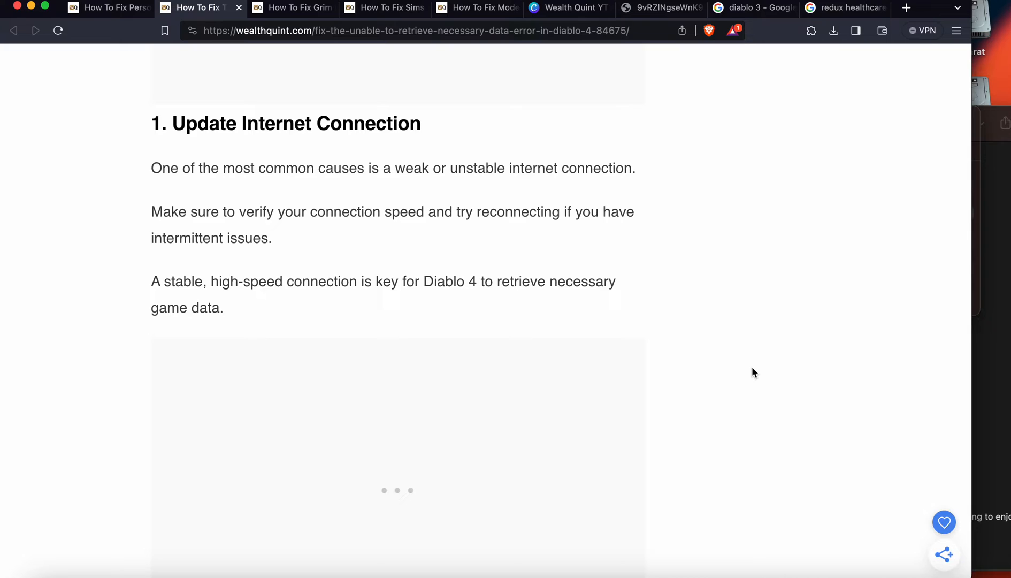
Step: Scroll through the router reboot bullet list to '2. Update Your Graphics Card Drivers'
{"action": "scroll", "scroll_direction": "down", "scroll_amount": 3}
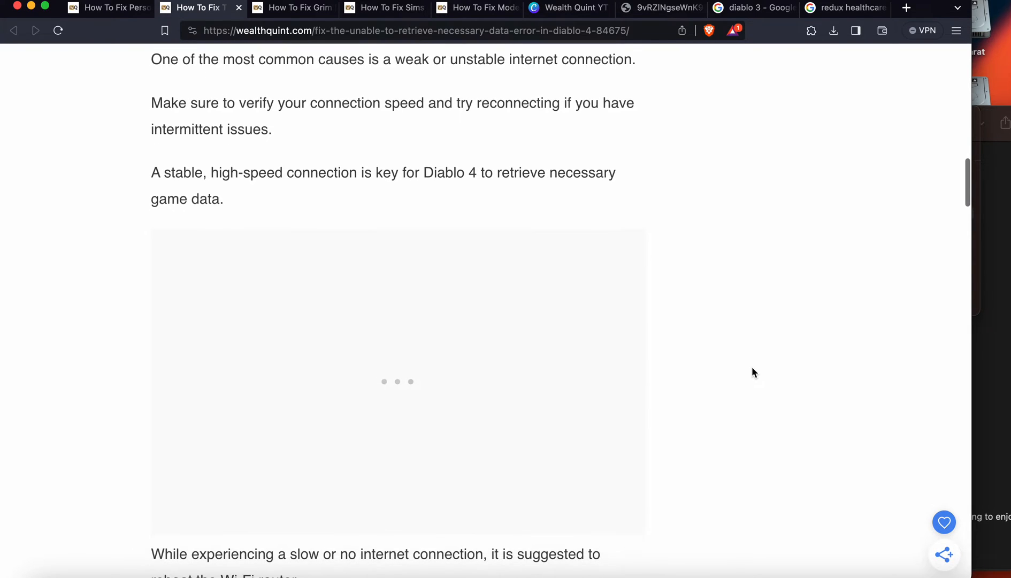
{"action": "scroll", "scroll_direction": "down", "scroll_amount": 3}
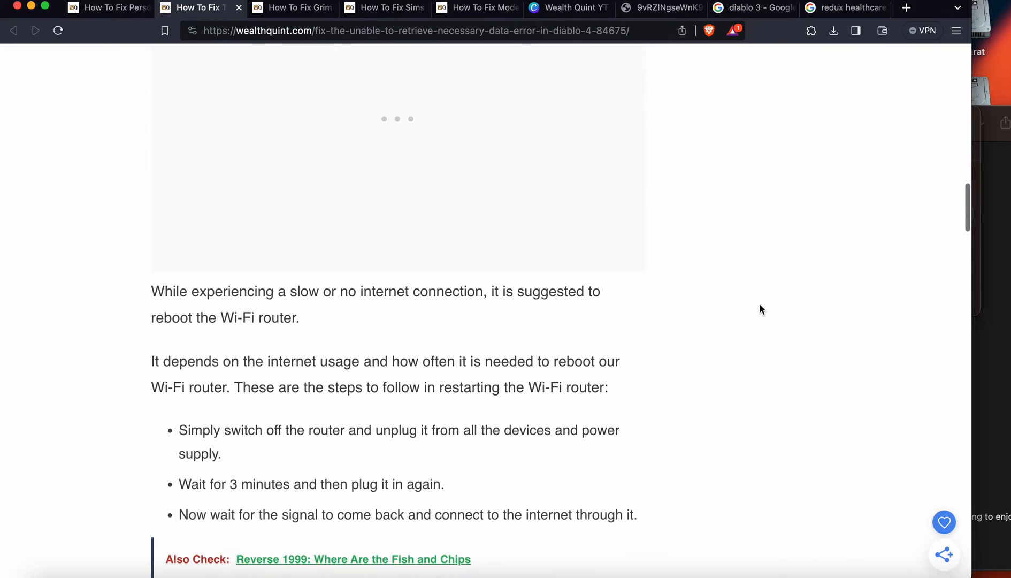
{"action": "scroll", "scroll_direction": "down", "scroll_amount": 3}
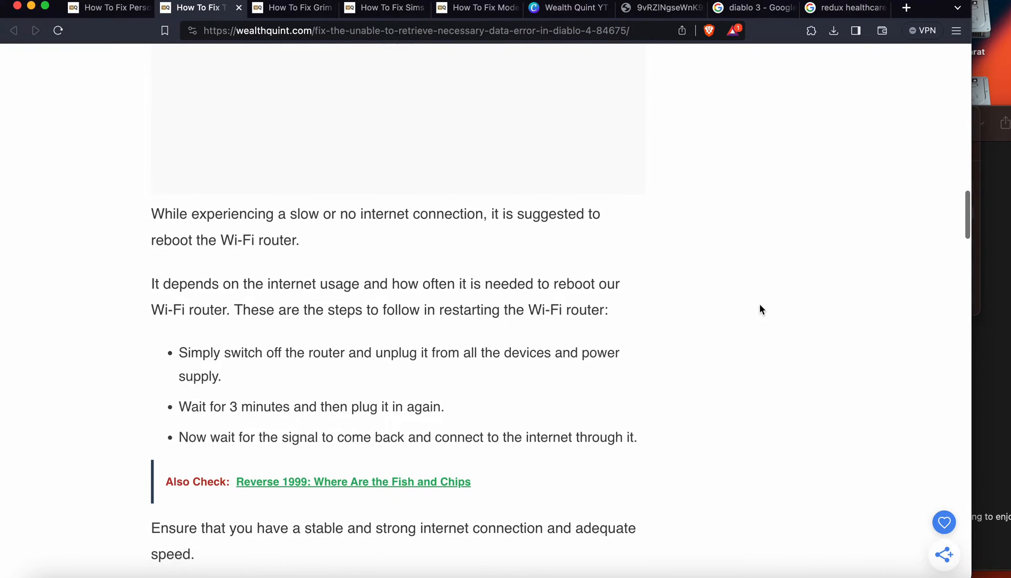
{"action": "scroll", "scroll_direction": "down", "scroll_amount": 3}
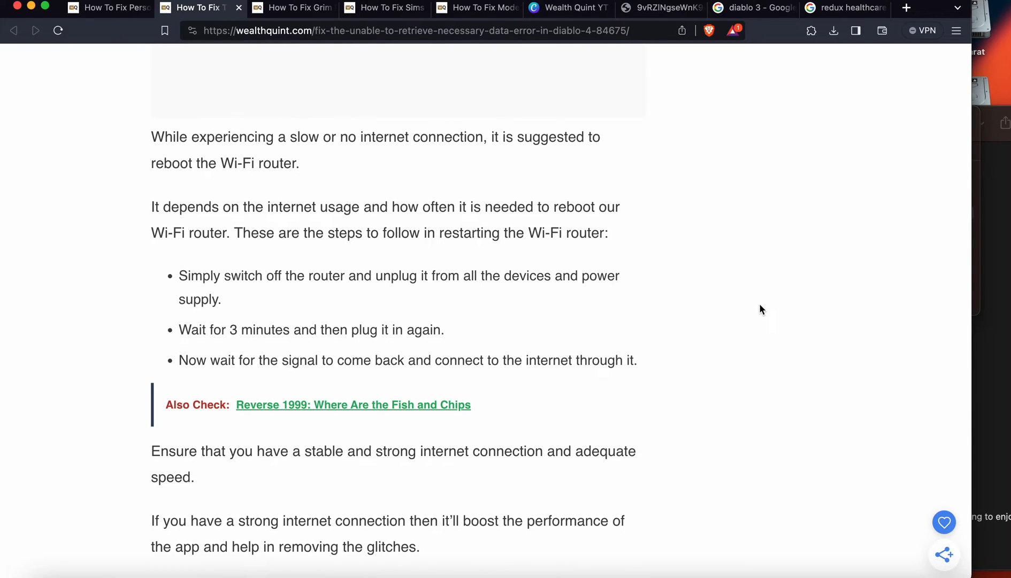
{"action": "scroll", "scroll_direction": "down", "scroll_amount": 3}
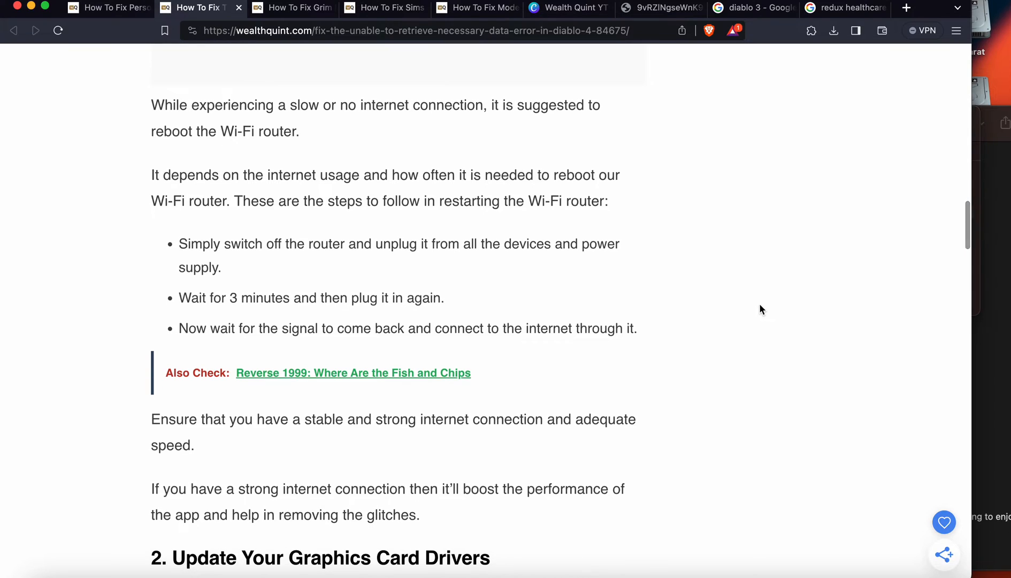
{"action": "scroll", "scroll_direction": "down", "scroll_amount": 3}
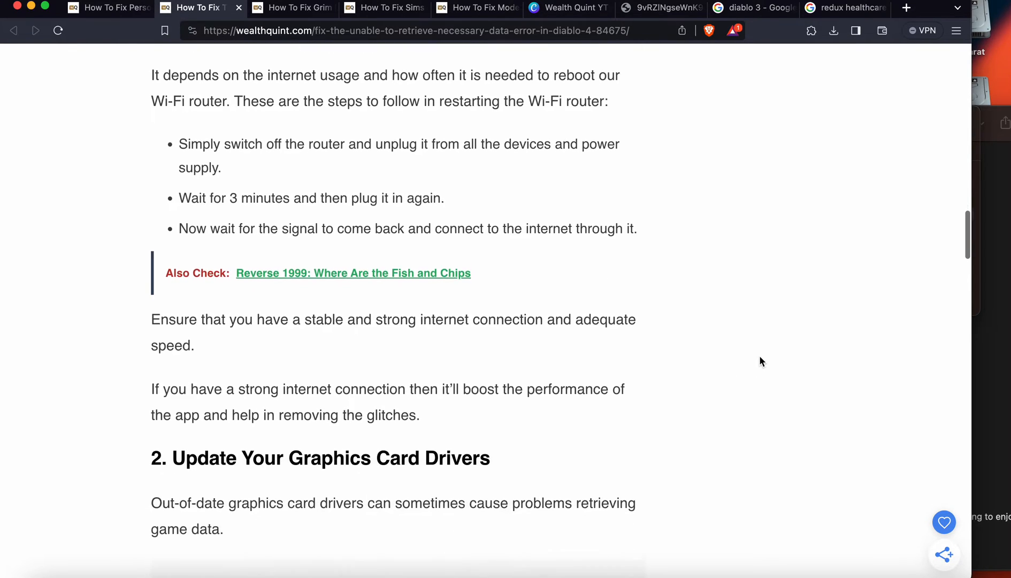
Step: Scroll past the Device Manager driver steps to the '3. Repair Game Files' section
{"action": "scroll", "scroll_direction": "down", "scroll_amount": 3}
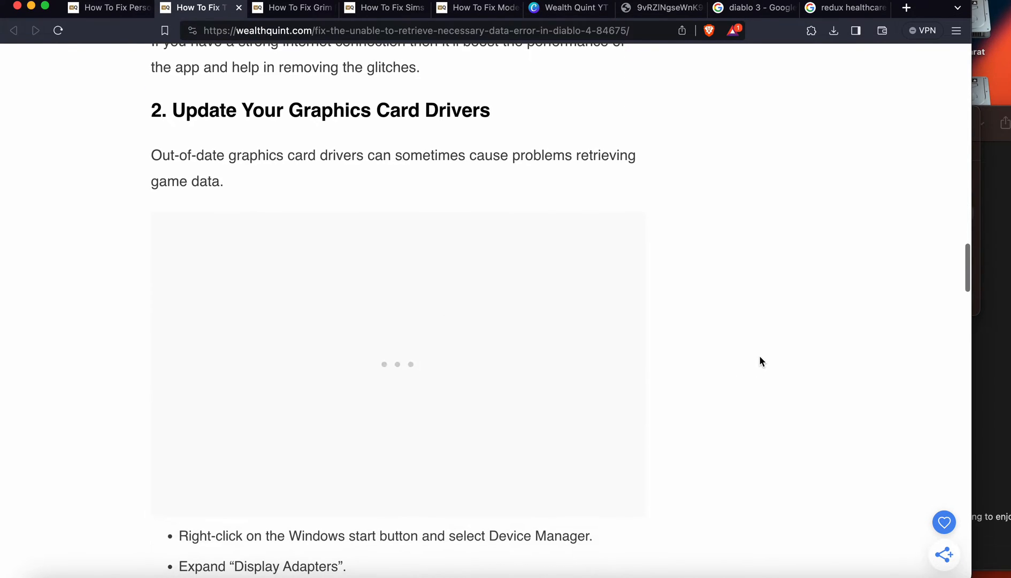
{"action": "scroll", "scroll_direction": "down", "scroll_amount": 3}
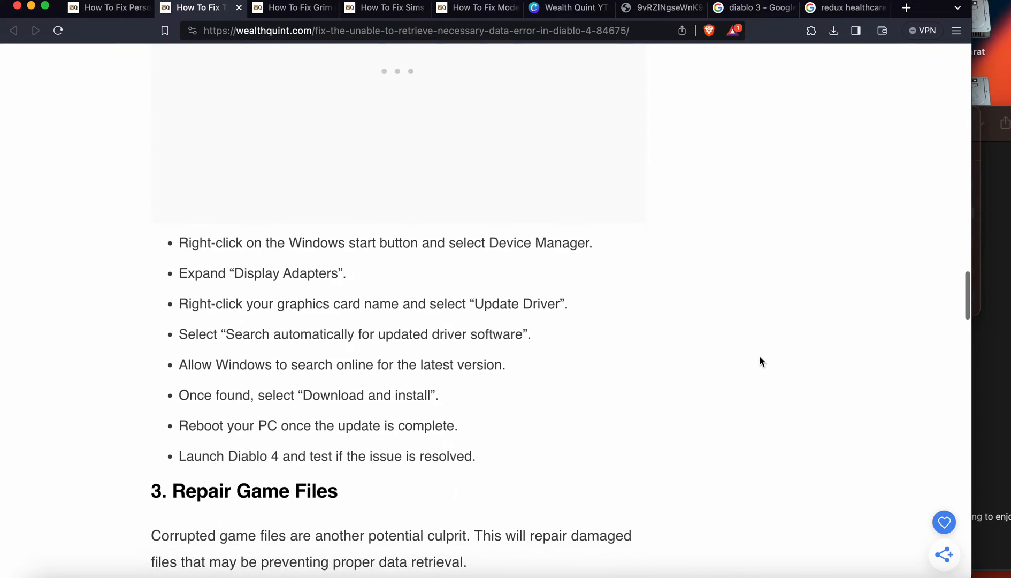
{"action": "scroll", "scroll_direction": "down", "scroll_amount": 3}
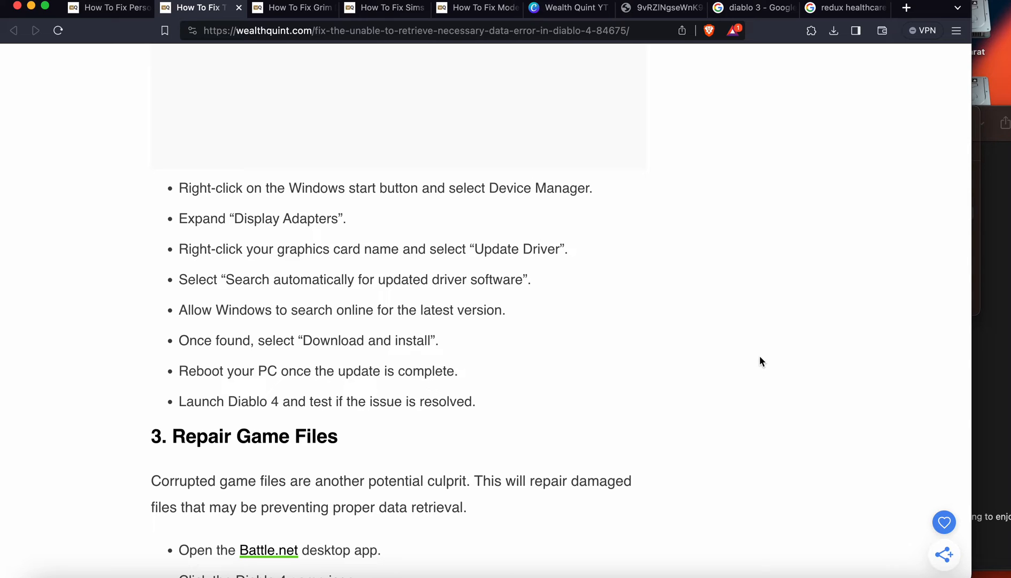
{"action": "scroll", "scroll_direction": "down", "scroll_amount": 3}
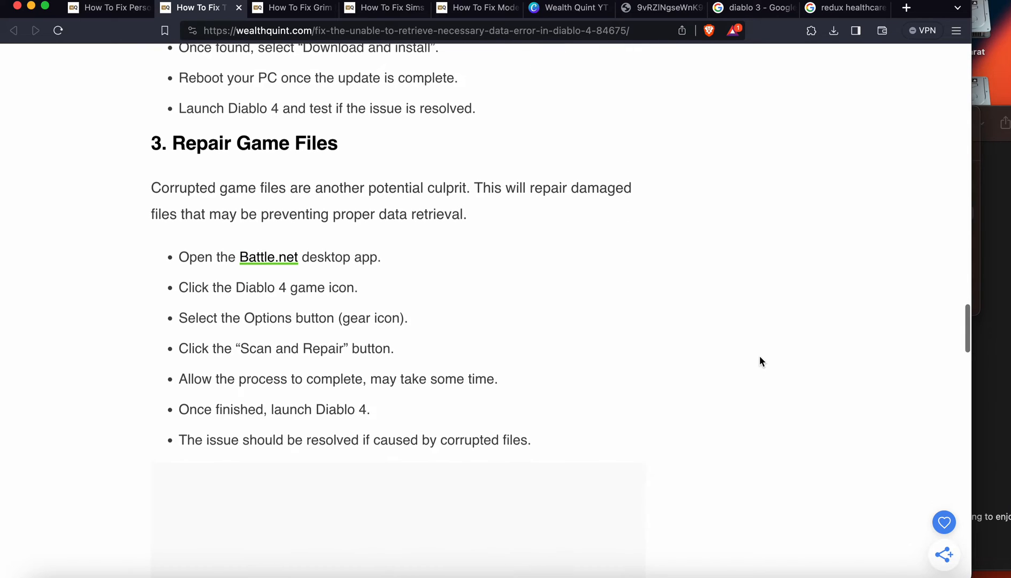
Step: Scroll past the Battle.net Scan and Repair steps to '4. Clear Unwanted Cache Files'
{"action": "scroll", "scroll_direction": "down", "scroll_amount": 3}
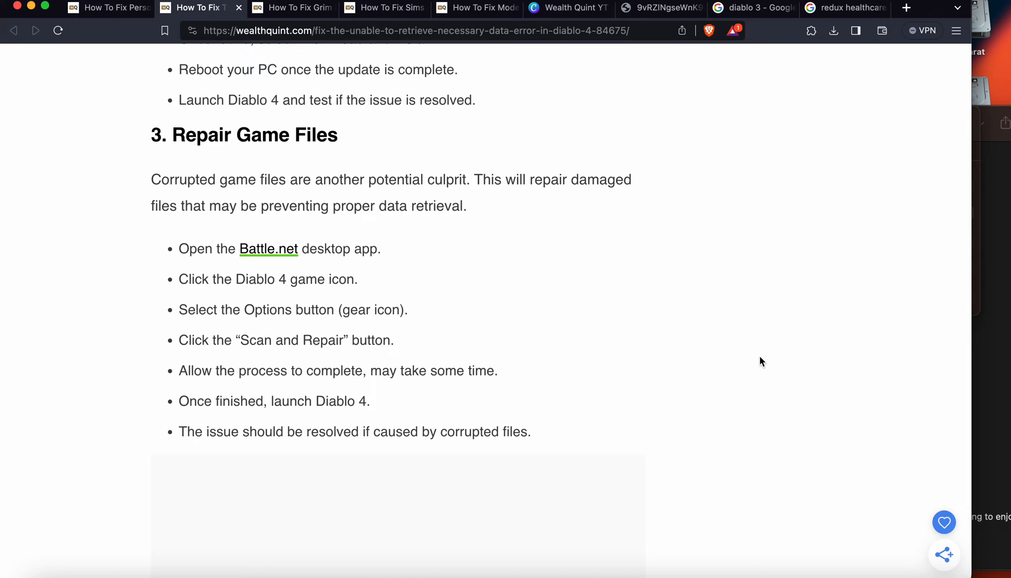
{"action": "scroll", "scroll_direction": "down", "scroll_amount": 3}
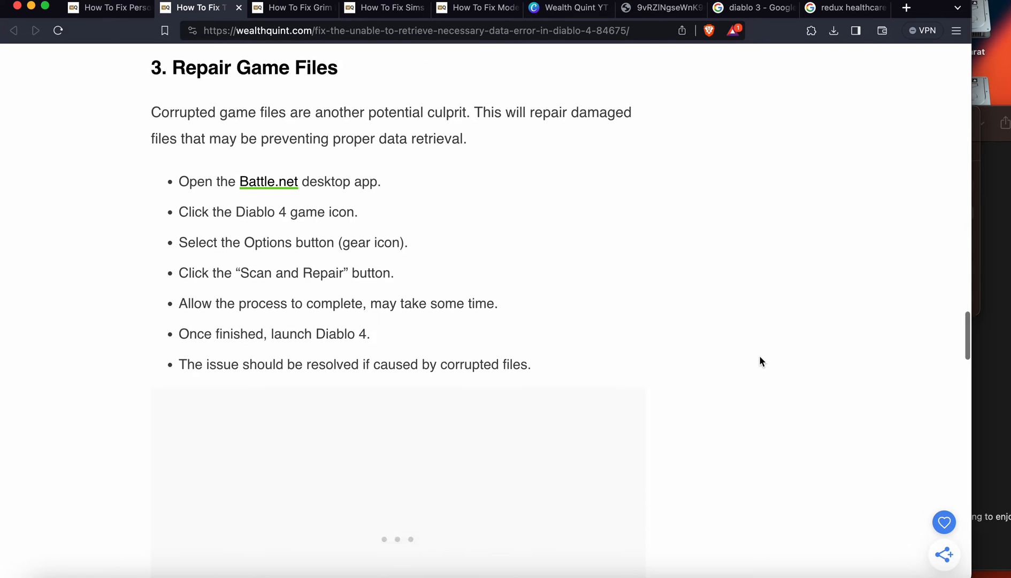
{"action": "scroll", "scroll_direction": "down", "scroll_amount": 3}
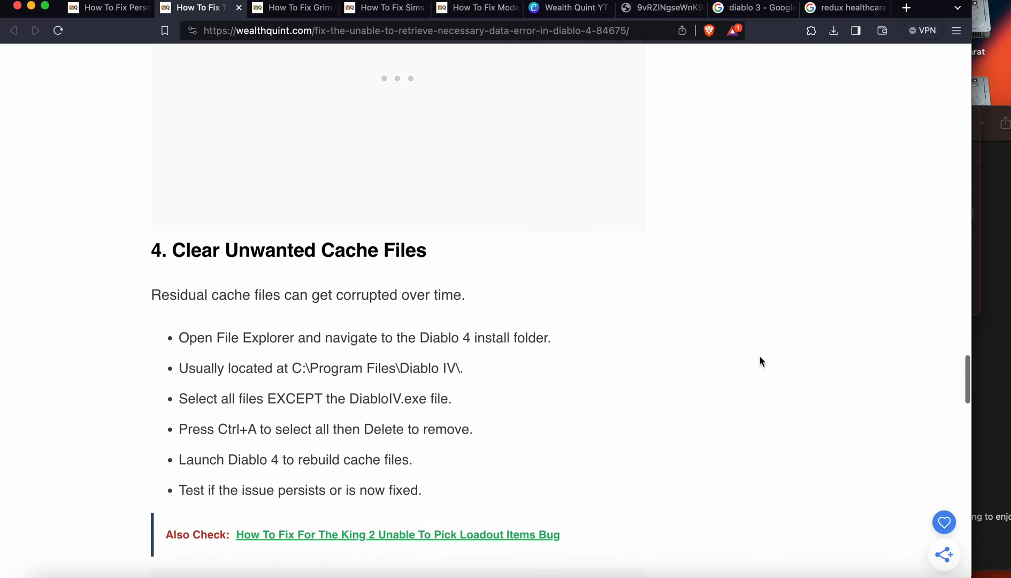
Step: Scroll past the cache steps and Also Check link to '5. Uninstall And Reinstall Diablo 4'
{"action": "scroll", "scroll_direction": "down", "scroll_amount": 3}
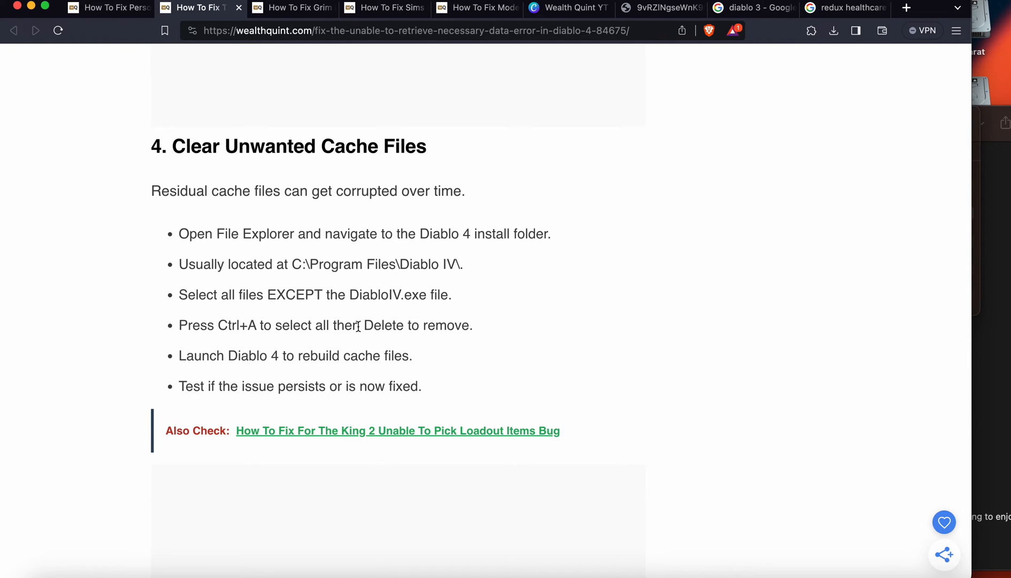
{"action": "mouse_move", "coordinate": [471, 368]}
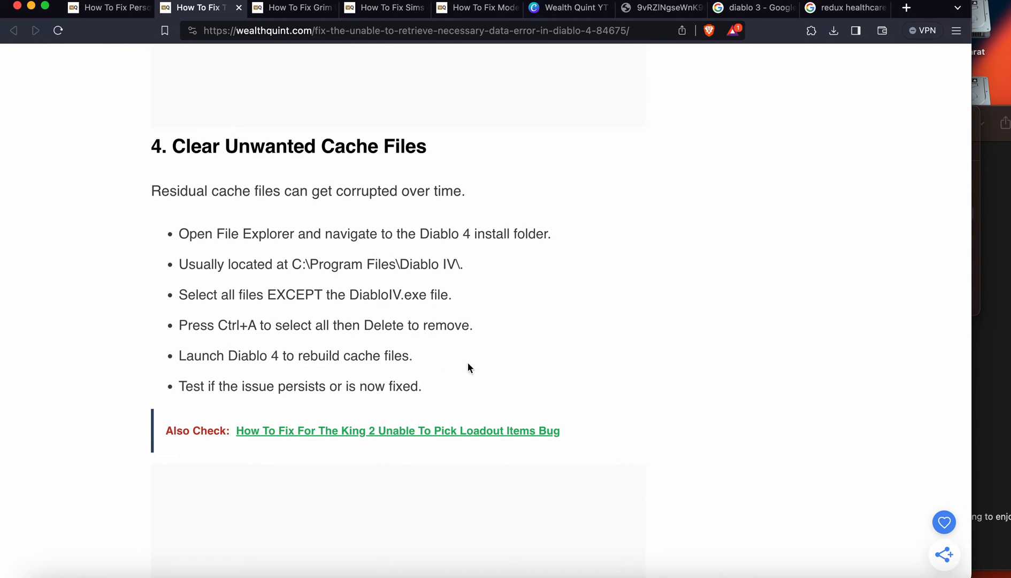
{"action": "mouse_move", "coordinate": [395, 380]}
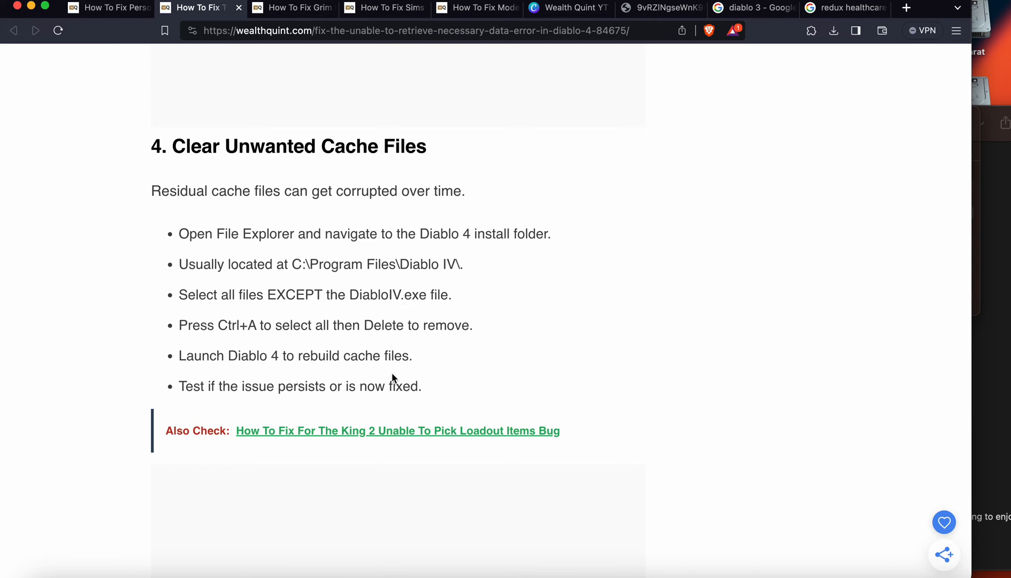
{"action": "scroll", "scroll_direction": "down", "scroll_amount": 3}
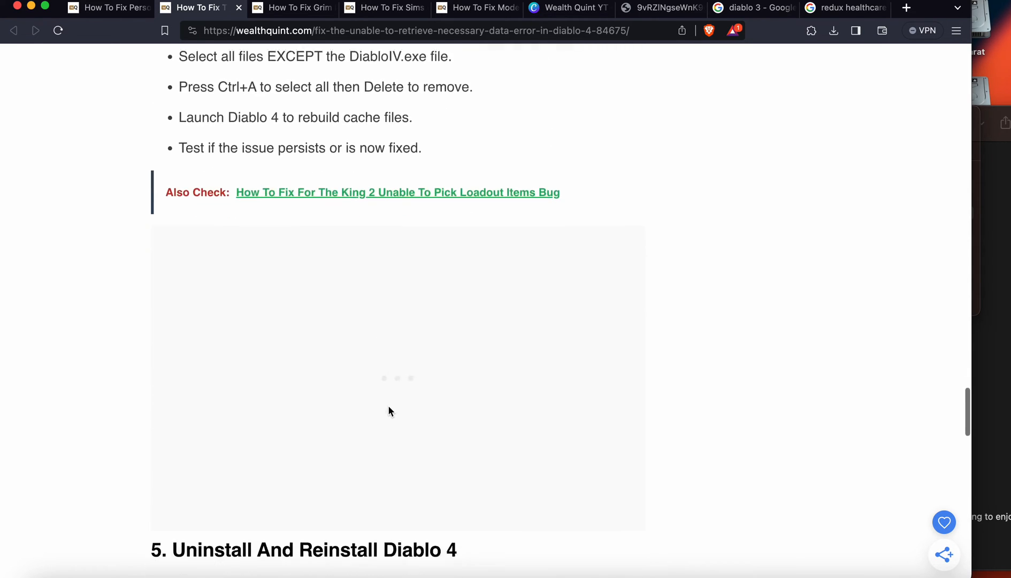
Step: Show section 5's uninstall-and-reinstall bullet list and highlight most of its steps
{"action": "scroll", "scroll_direction": "down", "scroll_amount": 3}
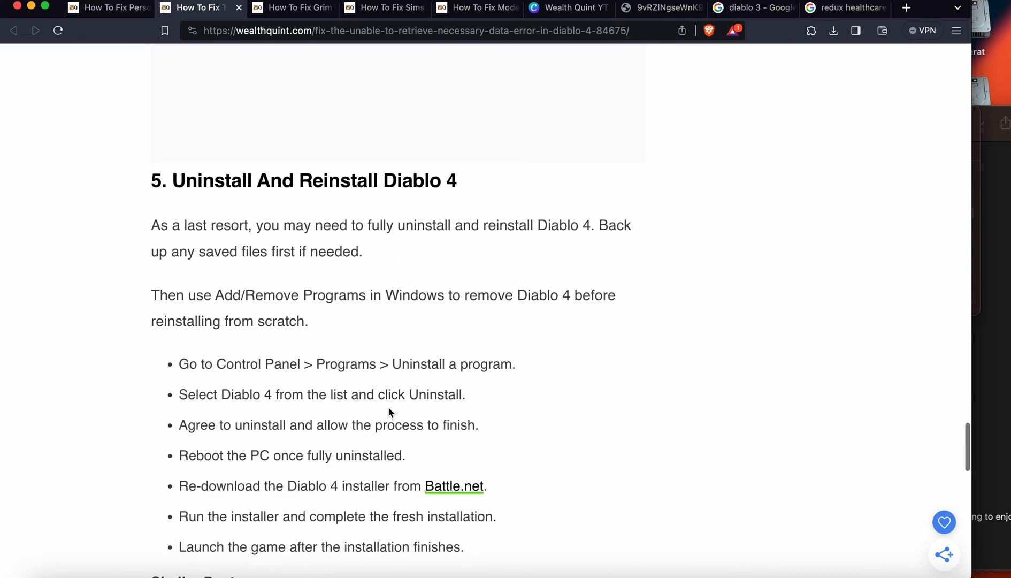
{"action": "scroll", "scroll_direction": "down", "scroll_amount": 3}
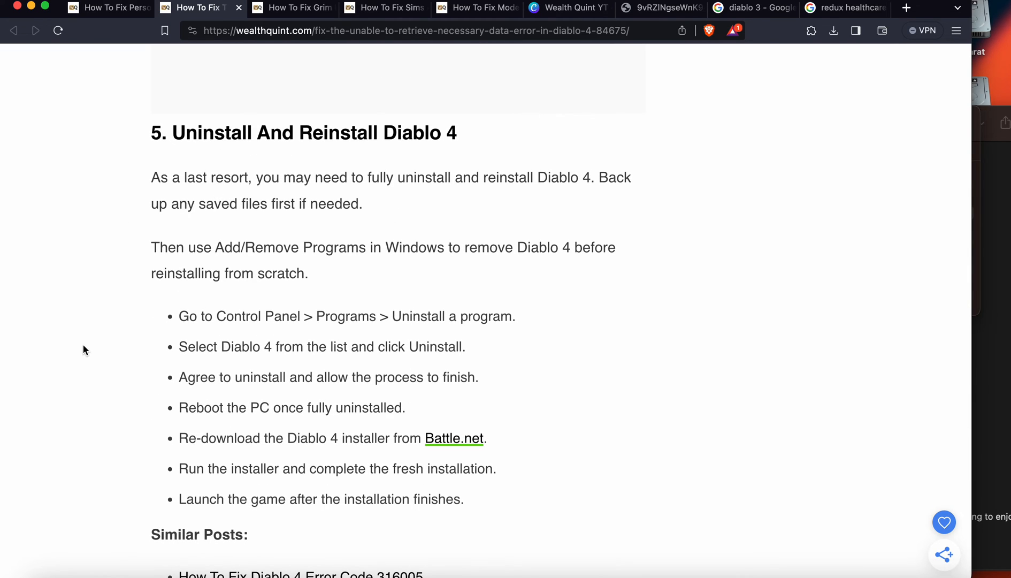
{"action": "mouse_move", "coordinate": [115, 355]}
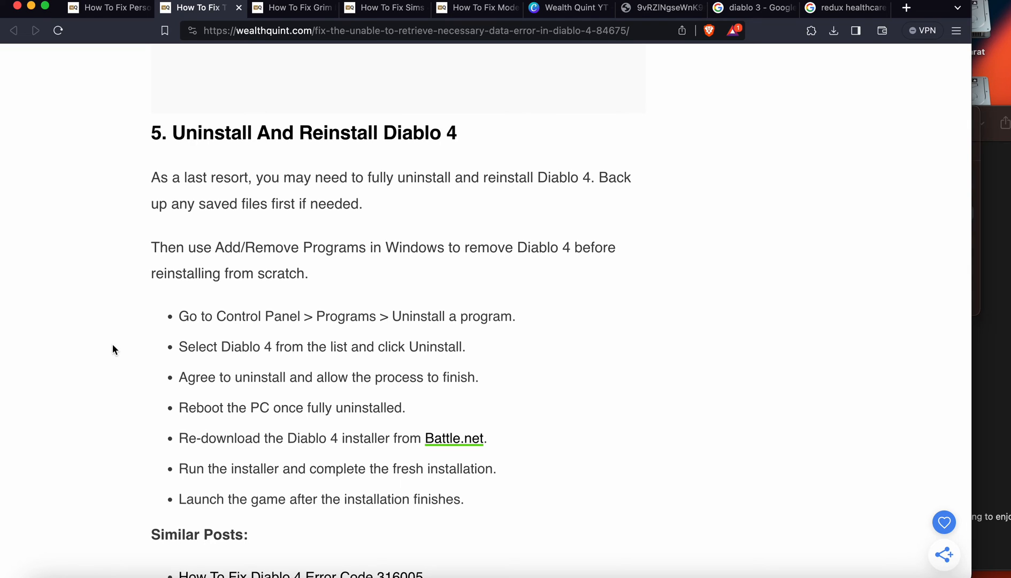
{"action": "left_click_drag", "start_coordinate": [180, 317], "coordinate": [354, 468]}
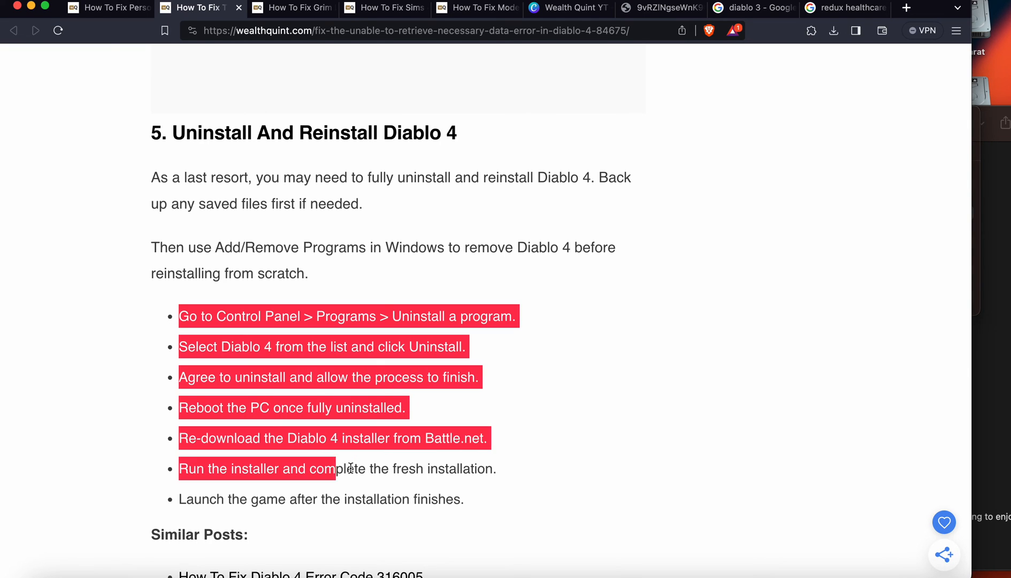